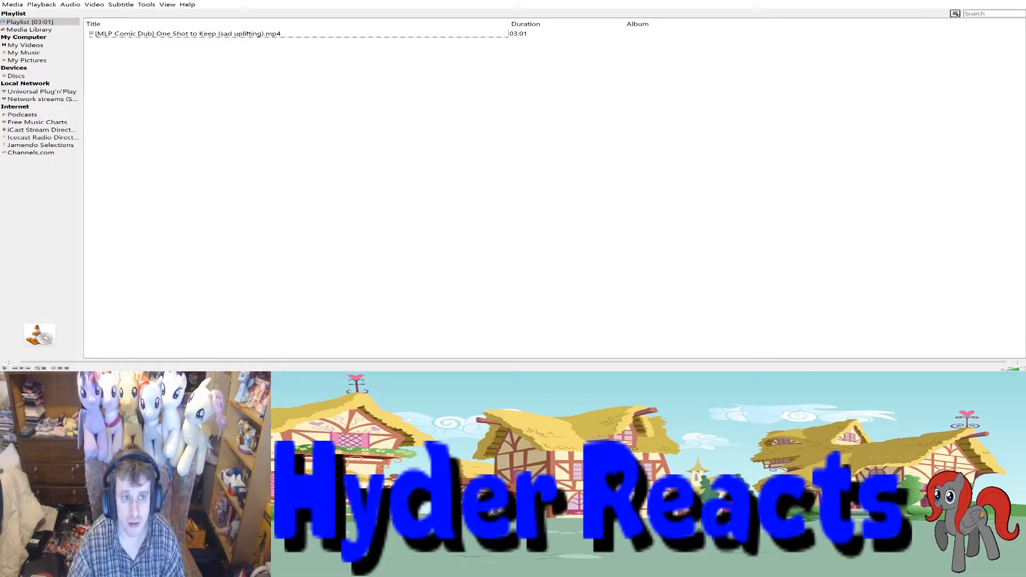
# Step: Play the '[MLP Comic Dub] One Shot to Keep' entry from the VLC playlist
pyautogui.doubleClick(188, 33)
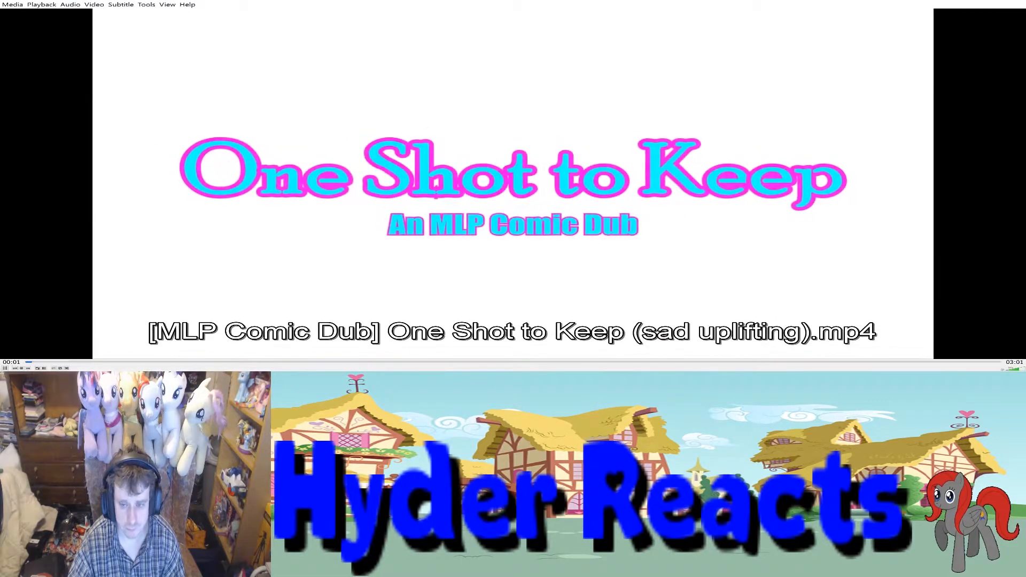